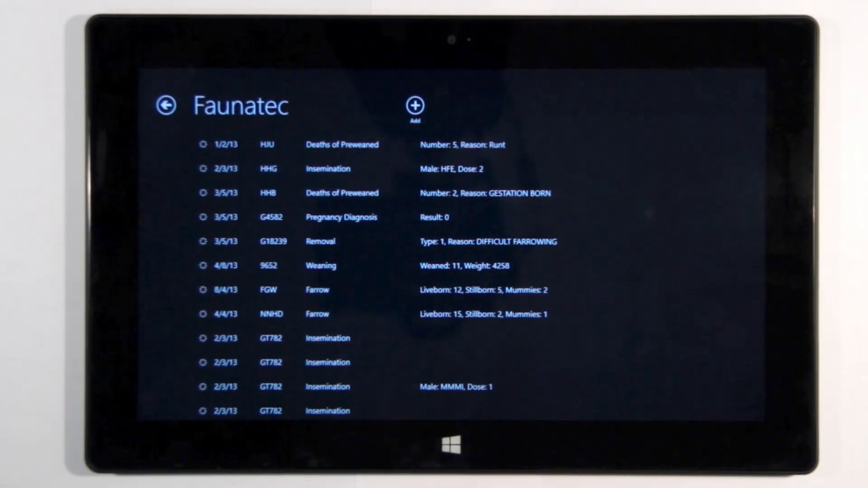
# Begin an insemination entry with the female's code, then launch the Windows Store from the Start screen.
pyautogui.scroll(-3)
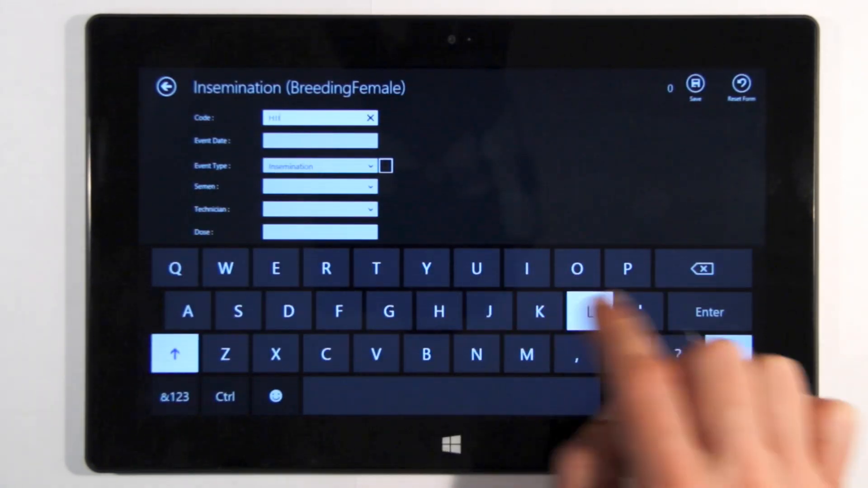
pyautogui.click(175, 396)
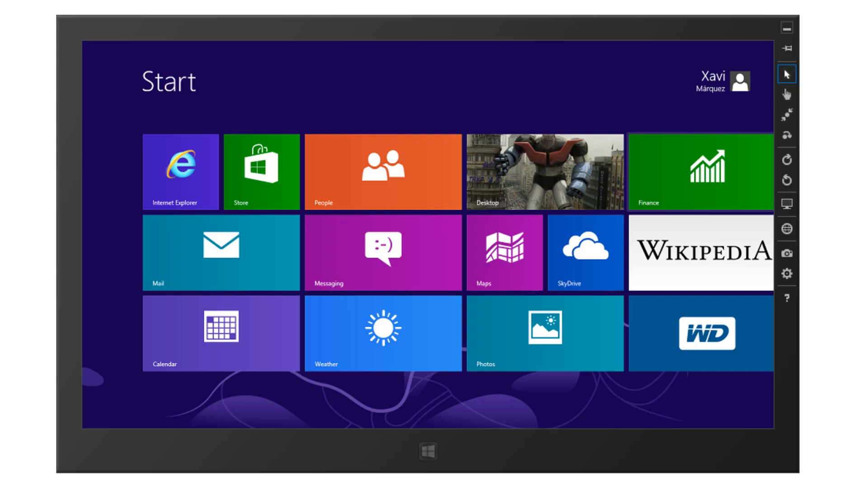
pyautogui.click(262, 171)
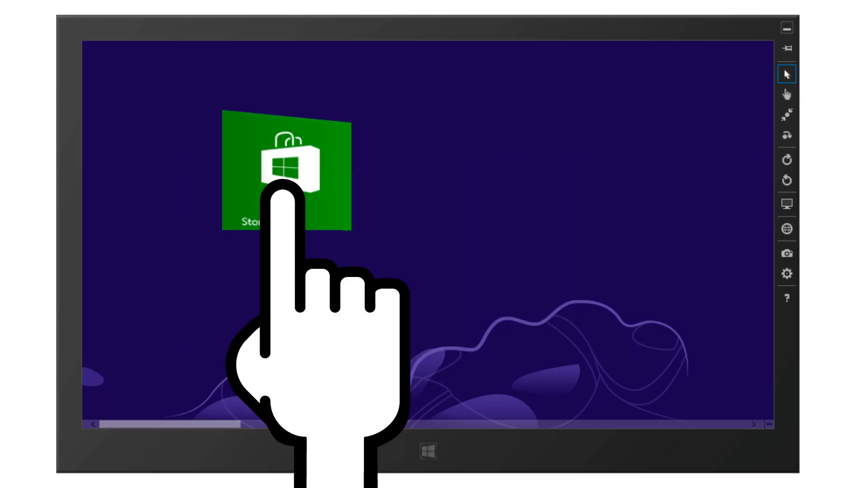
pyautogui.click(287, 170)
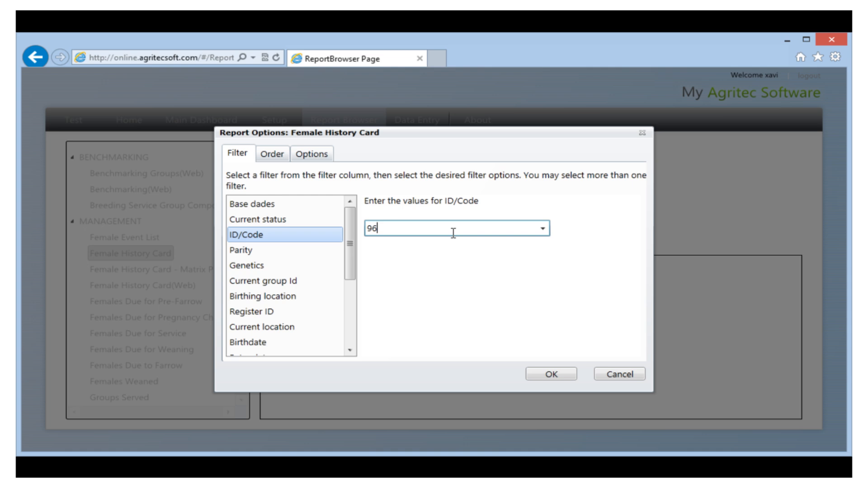
# Enter the ID/Code range 9692:9699 and run the Female History Card report.
pyautogui.write('92:9699')
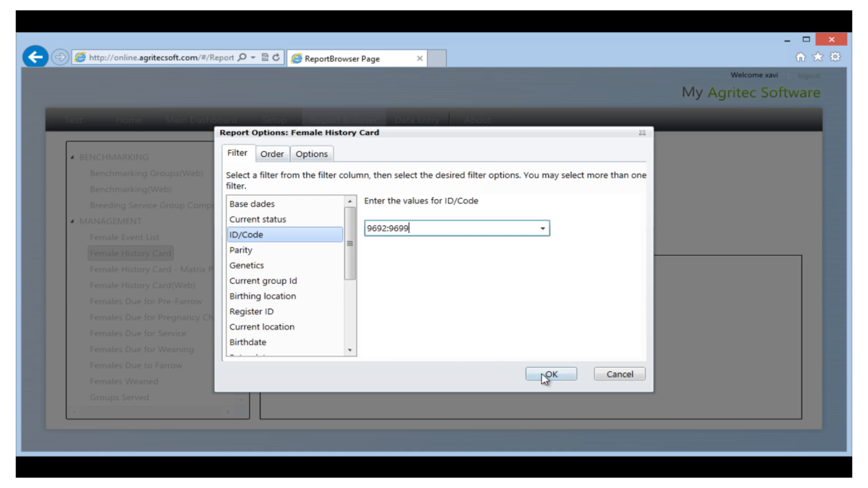
pyautogui.click(551, 374)
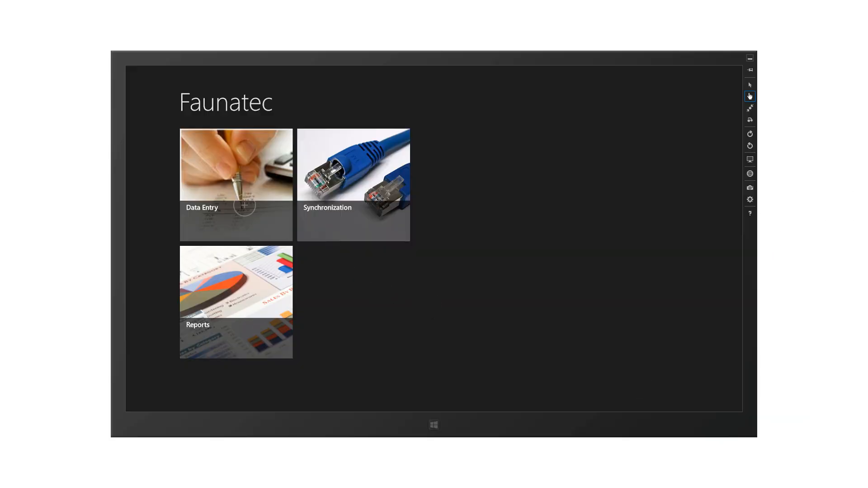
# Save a Deaths of Preweaned event for AS12 on 02/05/13 with 4 deaths, cause Runt.
pyautogui.click(235, 183)
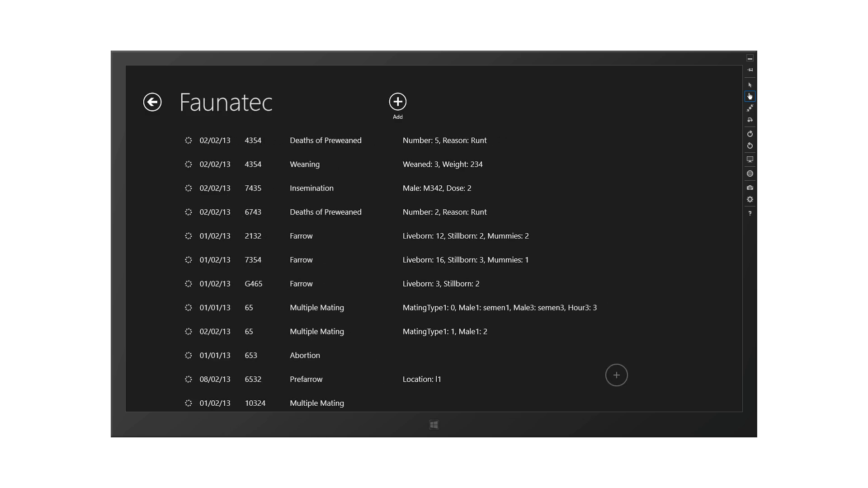
pyautogui.scroll(-3)
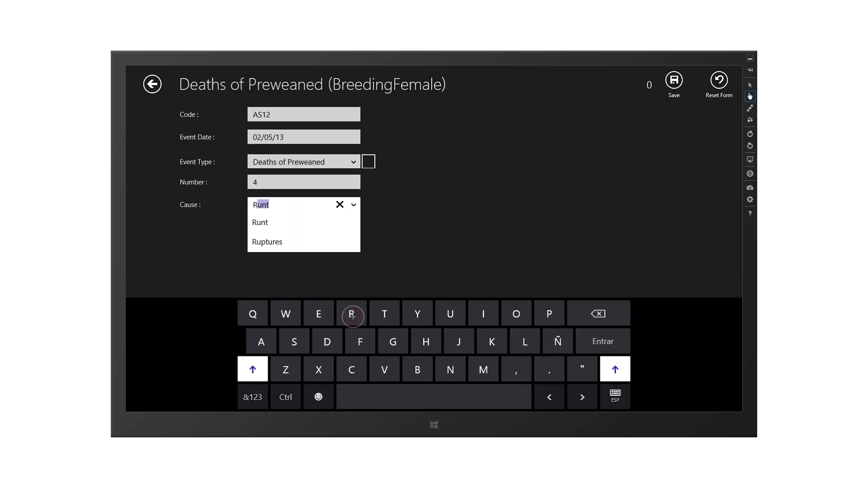
pyautogui.click(603, 341)
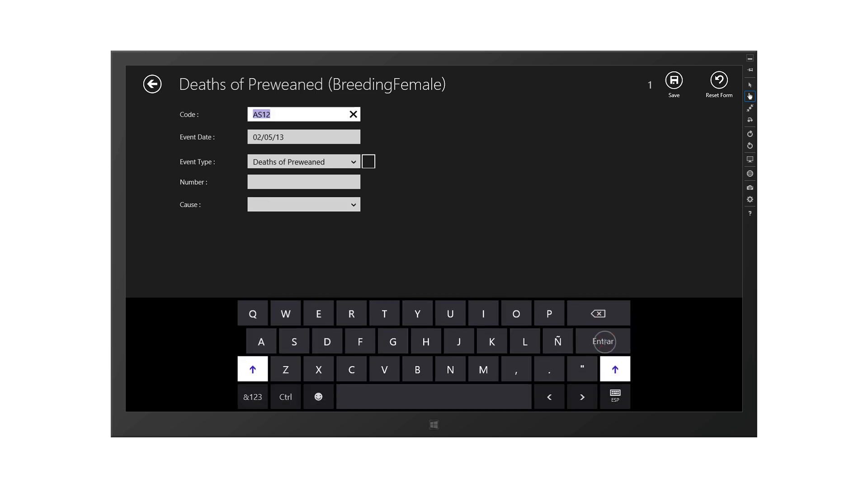